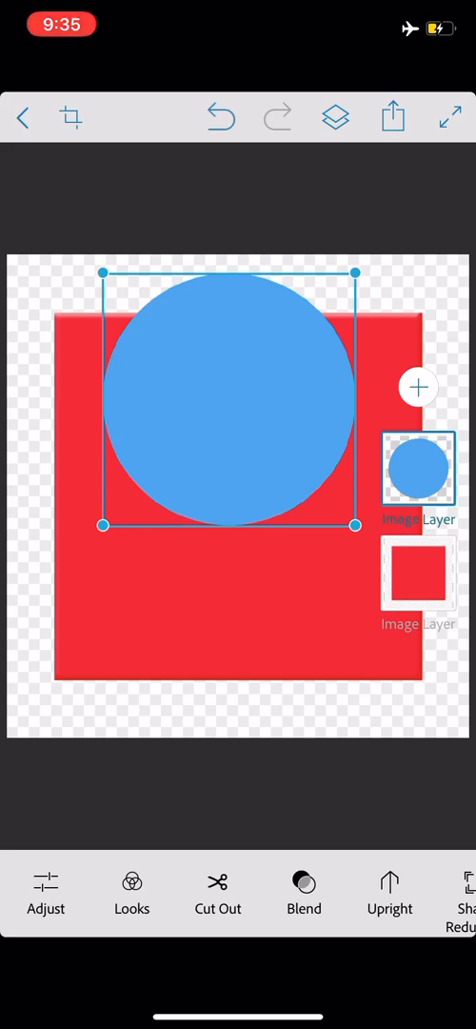
Open Cut Out on the blue circle layer, showing the Basic brush options
{"action": "left_click", "coordinate": [218, 894]}
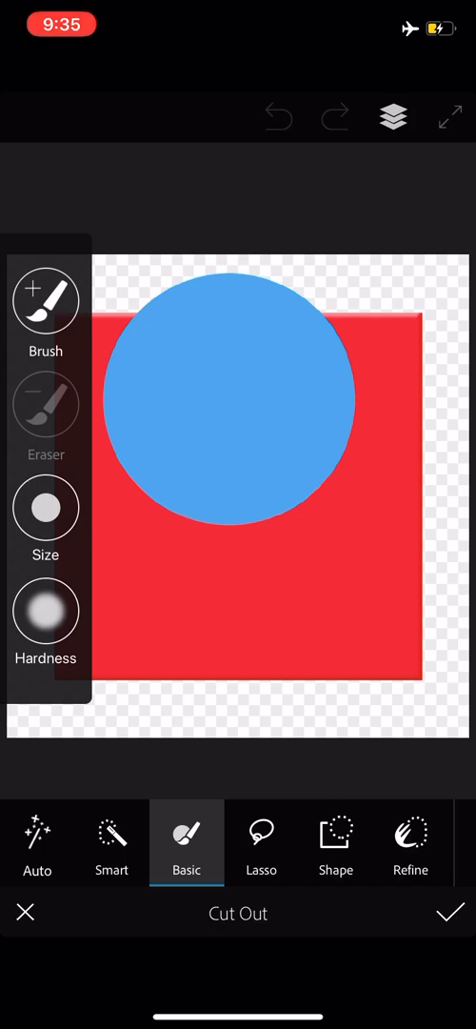
{"action": "left_click", "coordinate": [45, 402]}
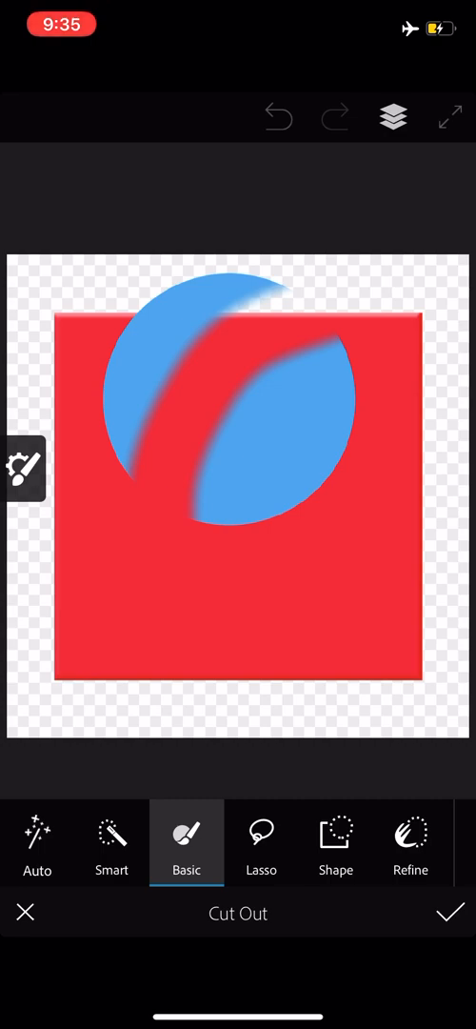
{"action": "left_click", "coordinate": [22, 467]}
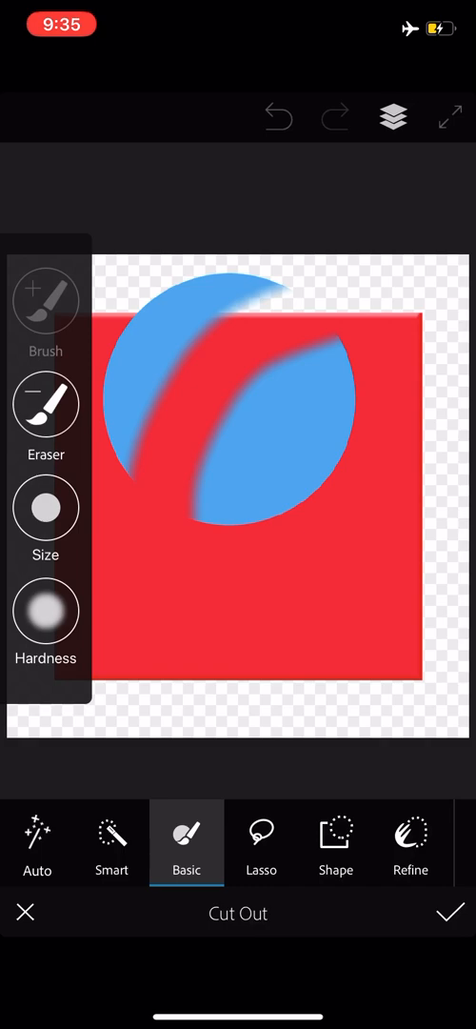
{"action": "left_click", "coordinate": [44, 300]}
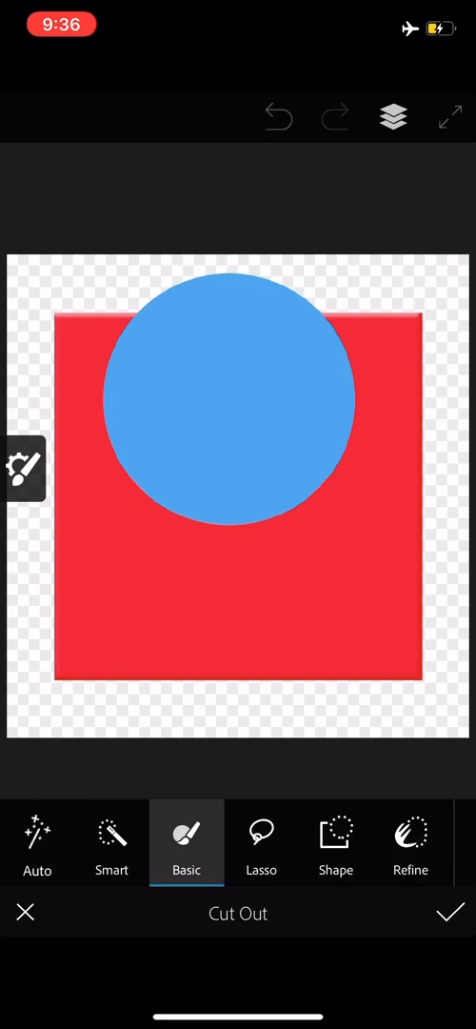
Paint a thin curved diagonal cut across the blue circle, revealing the red square
{"action": "left_click", "coordinate": [19, 464]}
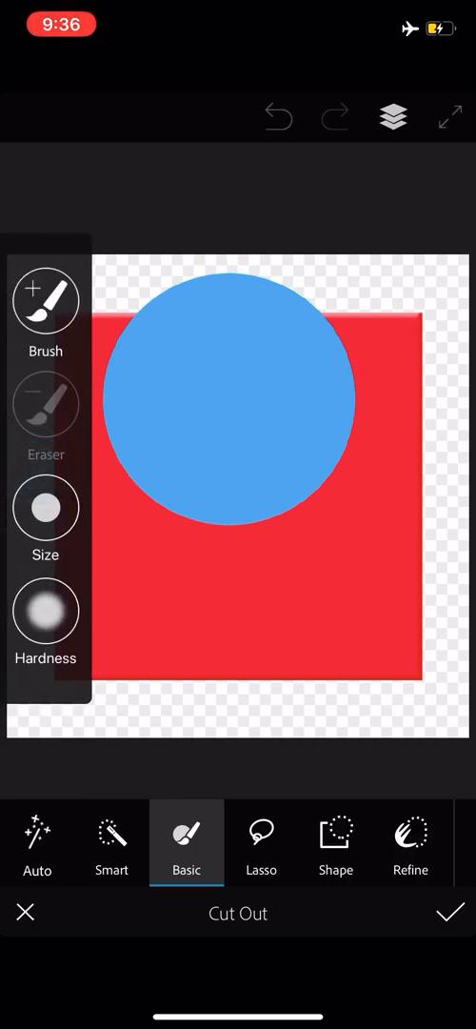
{"action": "left_click", "coordinate": [46, 405]}
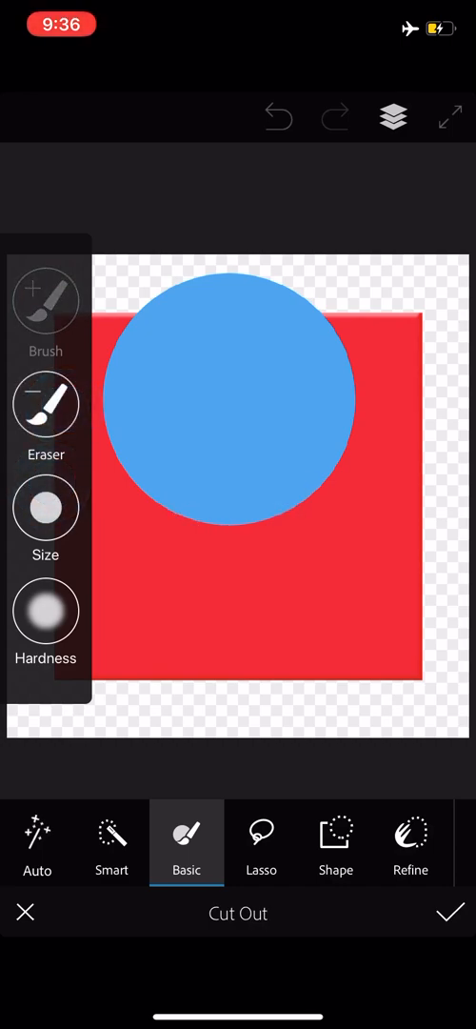
{"action": "left_click", "coordinate": [46, 507]}
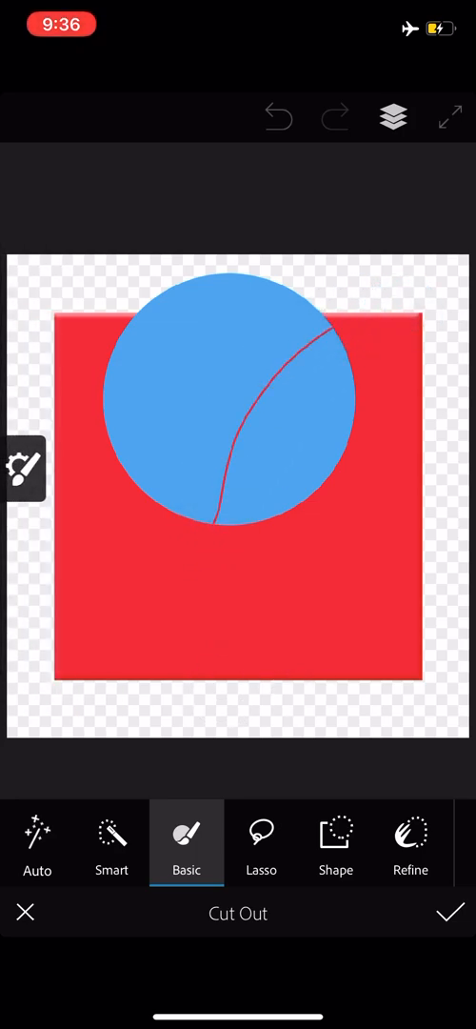
{"action": "left_click", "coordinate": [21, 470]}
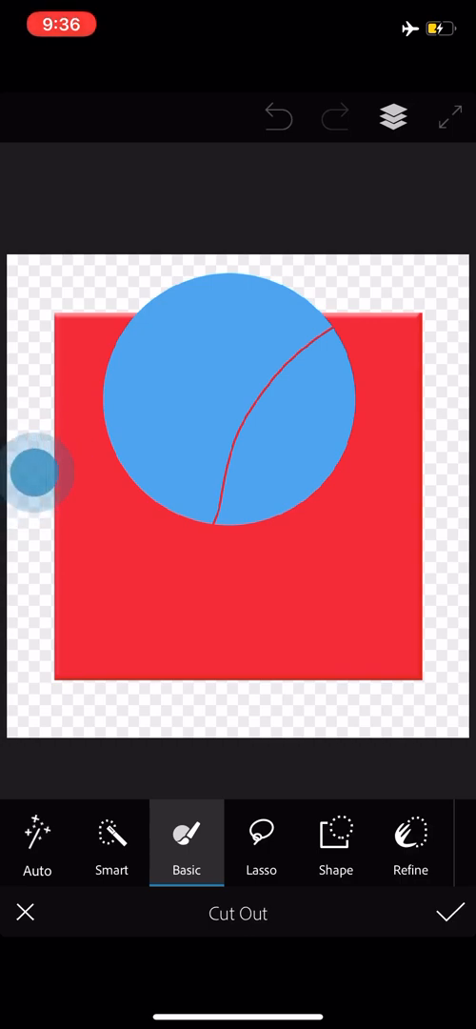
{"action": "left_click", "coordinate": [32, 469]}
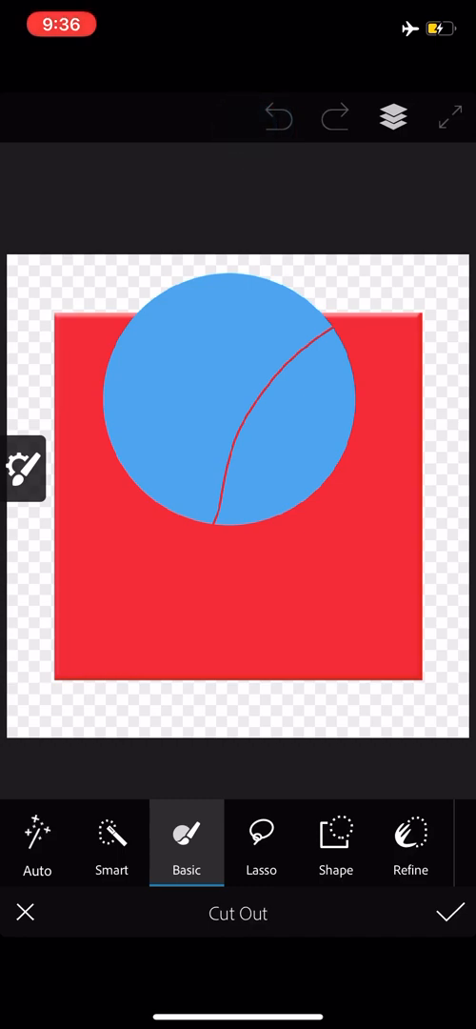
Enlarge the brush, set Hardness to 50, paint soft stripes, then undo them all
{"action": "left_click", "coordinate": [21, 468]}
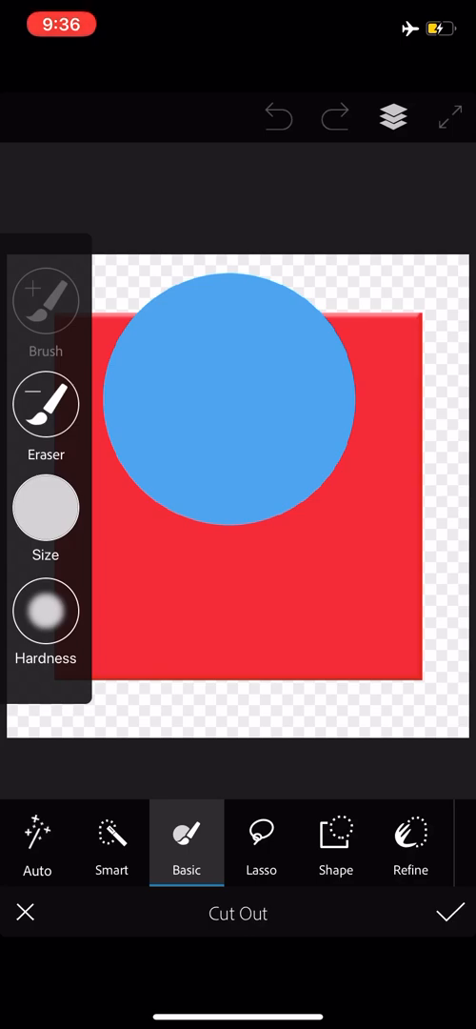
{"action": "left_click", "coordinate": [44, 614]}
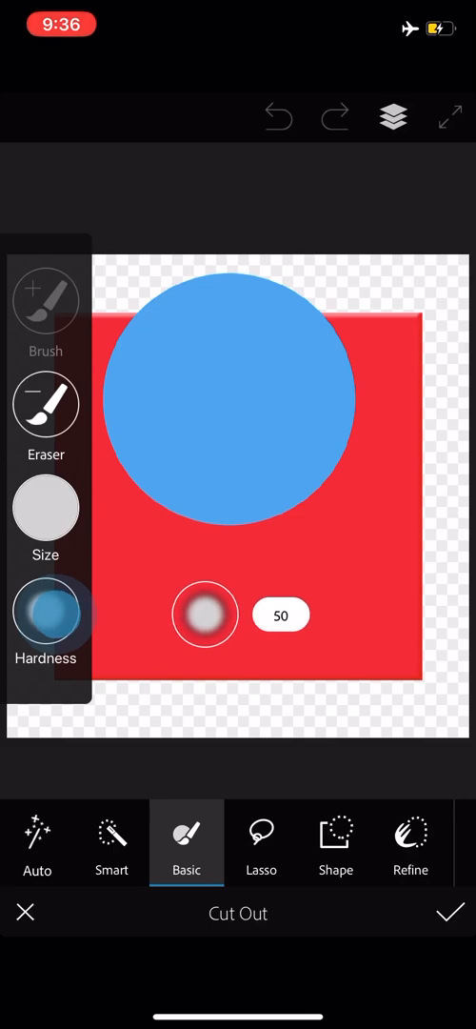
{"action": "left_click_drag", "start_coordinate": [205, 614], "coordinate": [255, 602]}
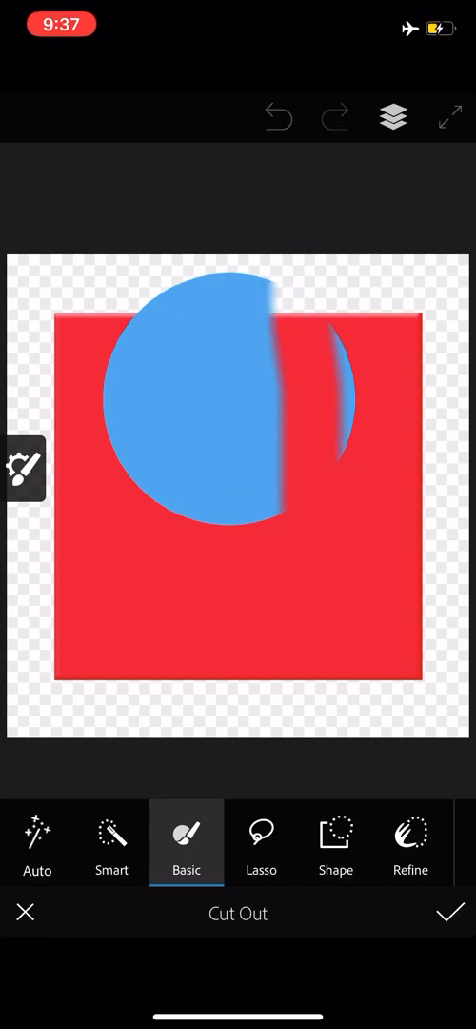
{"action": "left_click", "coordinate": [29, 491]}
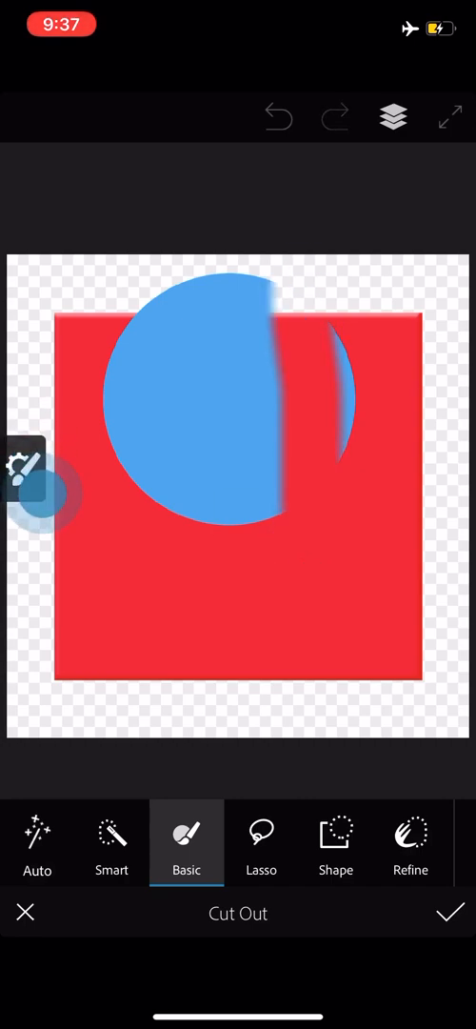
{"action": "left_click", "coordinate": [28, 469]}
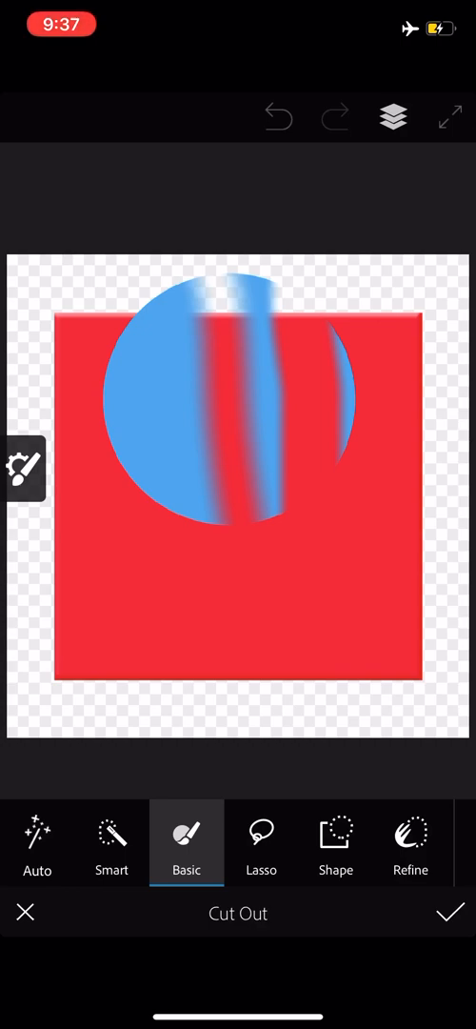
{"action": "left_click", "coordinate": [23, 468]}
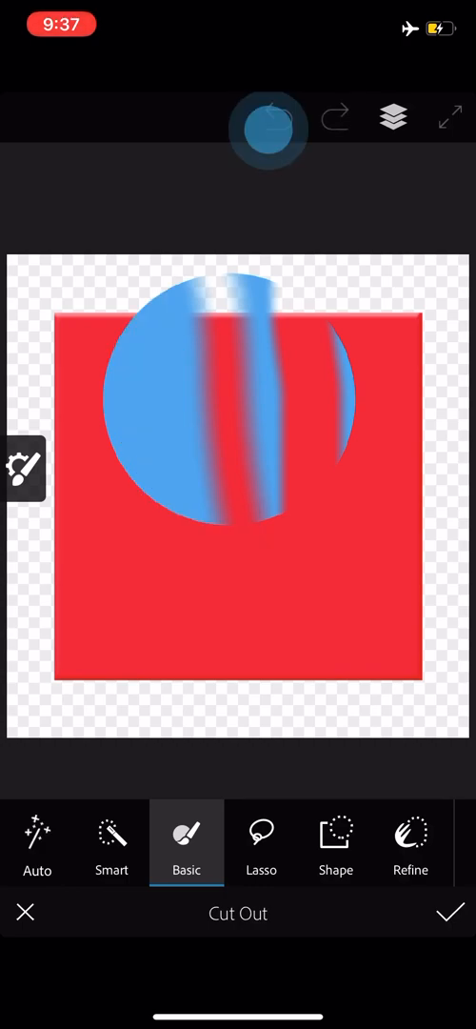
{"action": "left_click", "coordinate": [270, 116]}
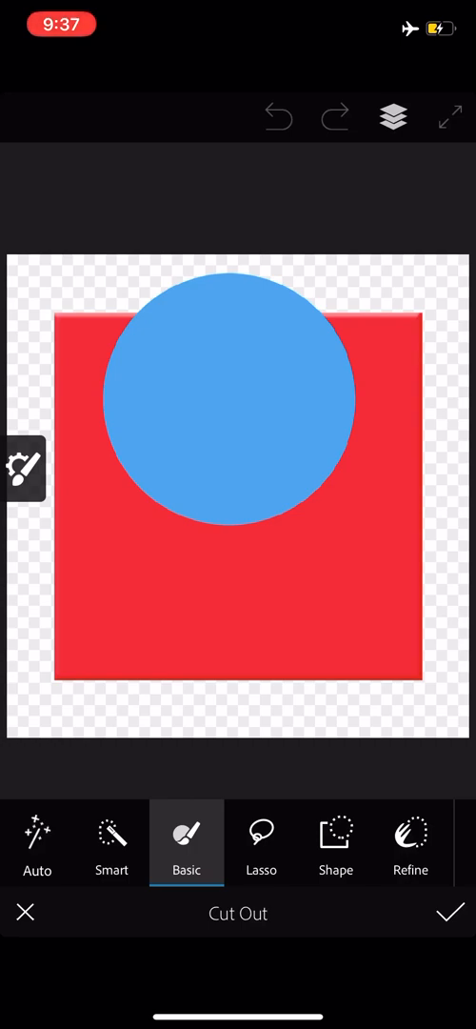
{"action": "left_click", "coordinate": [261, 843]}
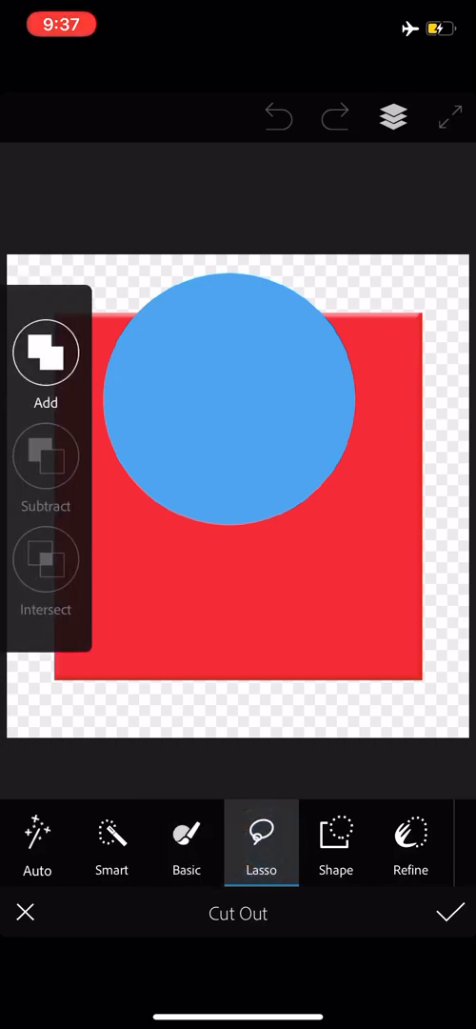
{"action": "left_click", "coordinate": [45, 456]}
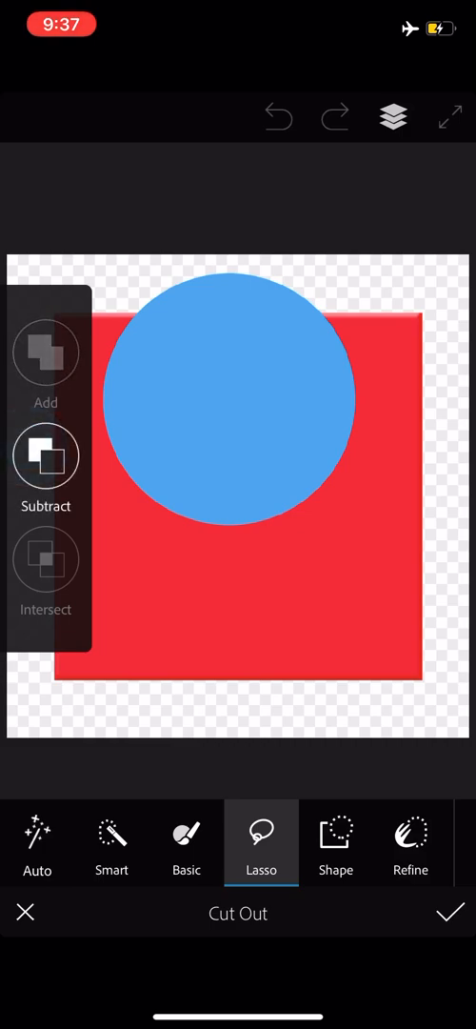
{"action": "left_click_drag", "start_coordinate": [219, 419], "coordinate": [220, 591]}
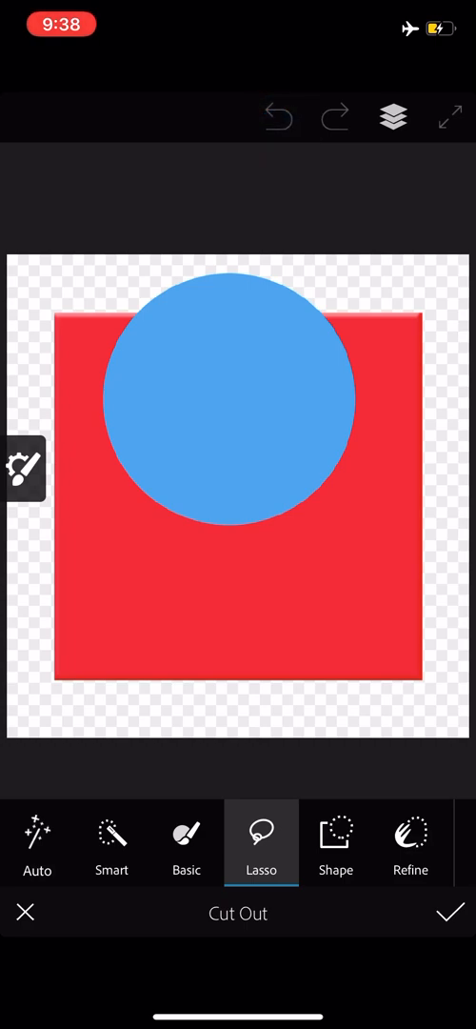
{"action": "left_click", "coordinate": [21, 468]}
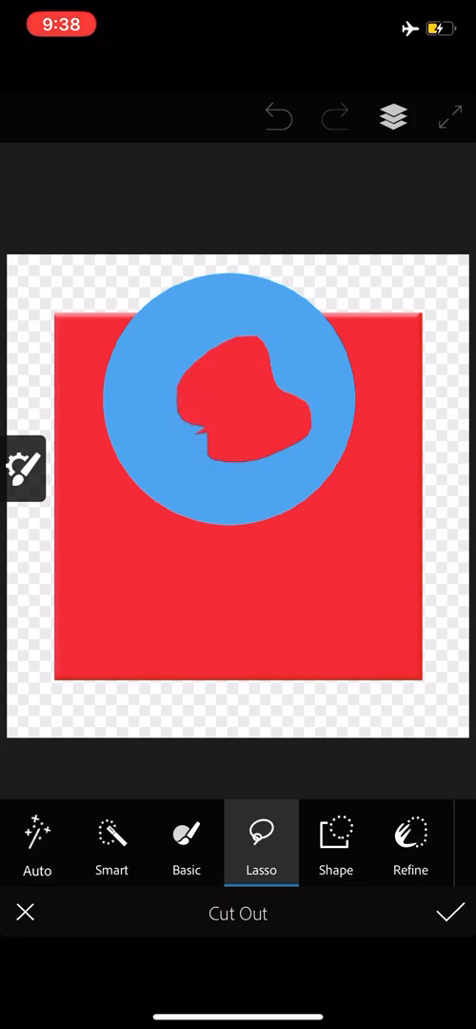
{"action": "left_click", "coordinate": [20, 470]}
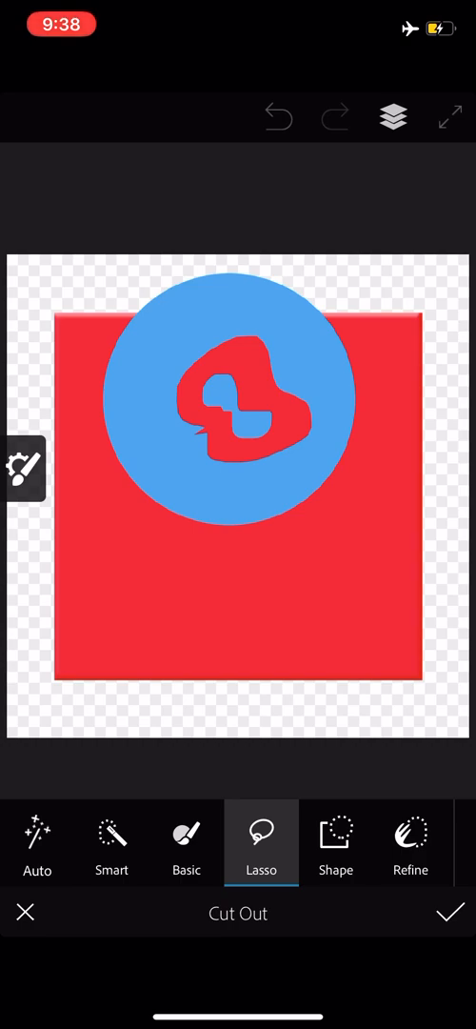
{"action": "left_click", "coordinate": [21, 466]}
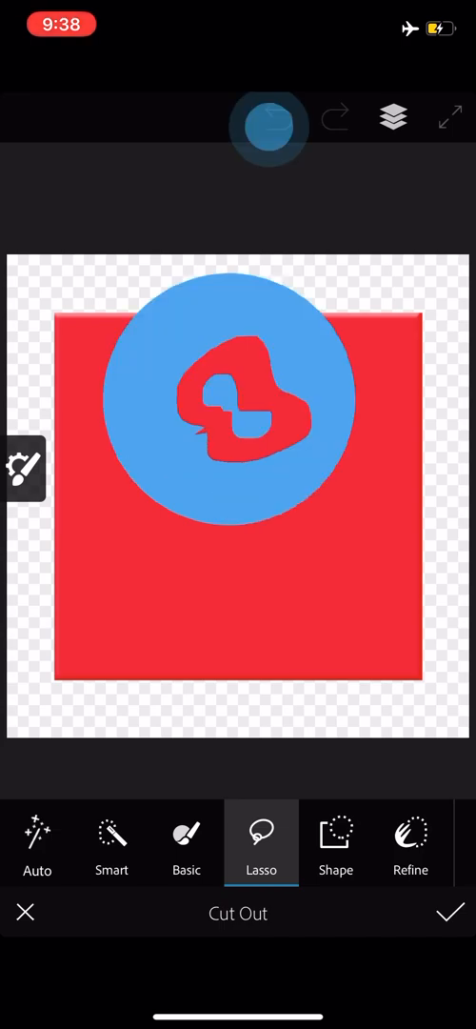
{"action": "left_click", "coordinate": [273, 117]}
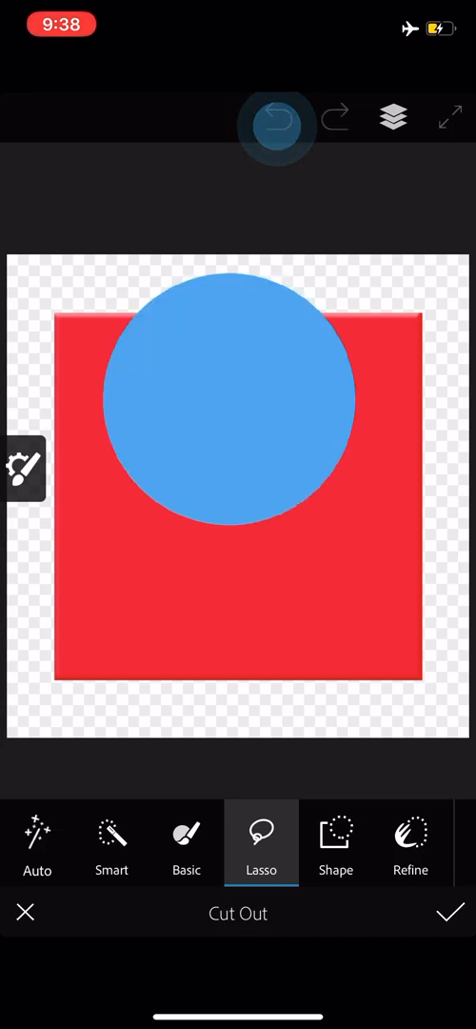
{"action": "left_click", "coordinate": [278, 117]}
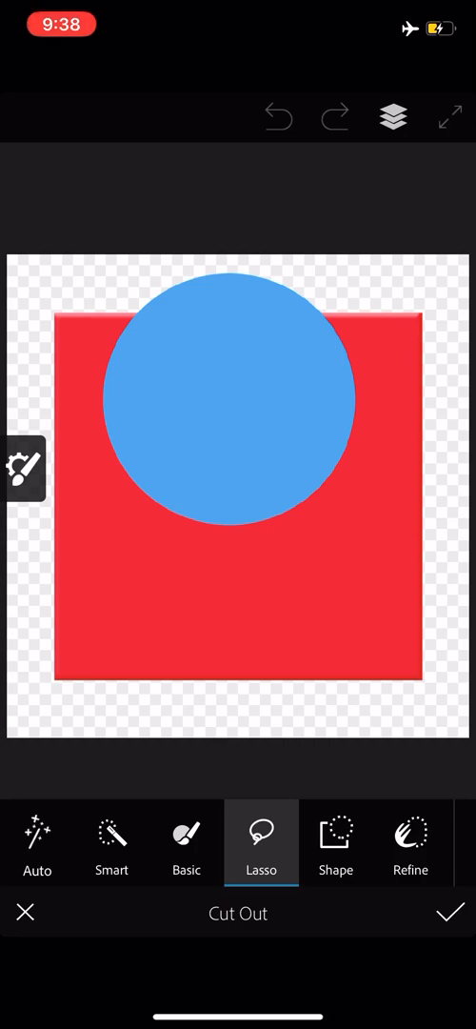
{"action": "left_click", "coordinate": [337, 842]}
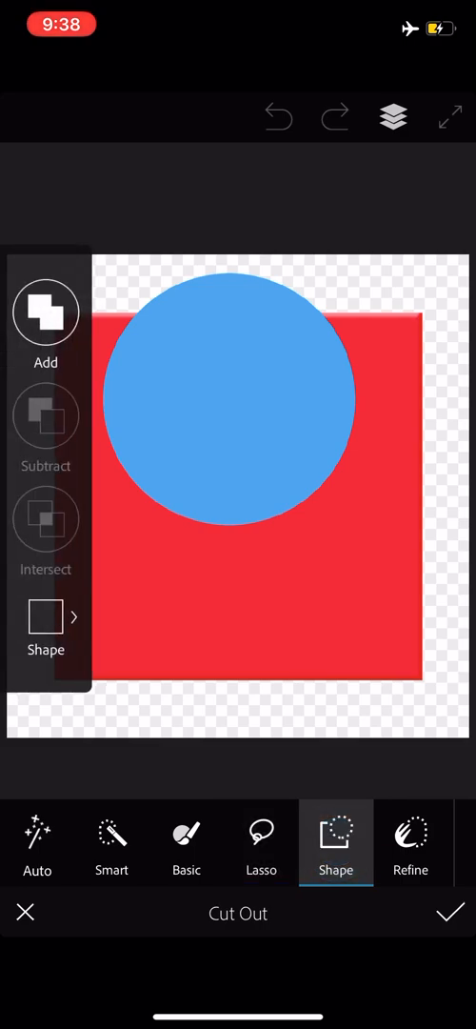
Keep the rectangle as the cut-out shape and switch the shape mode to Subtract
{"action": "left_click", "coordinate": [45, 617]}
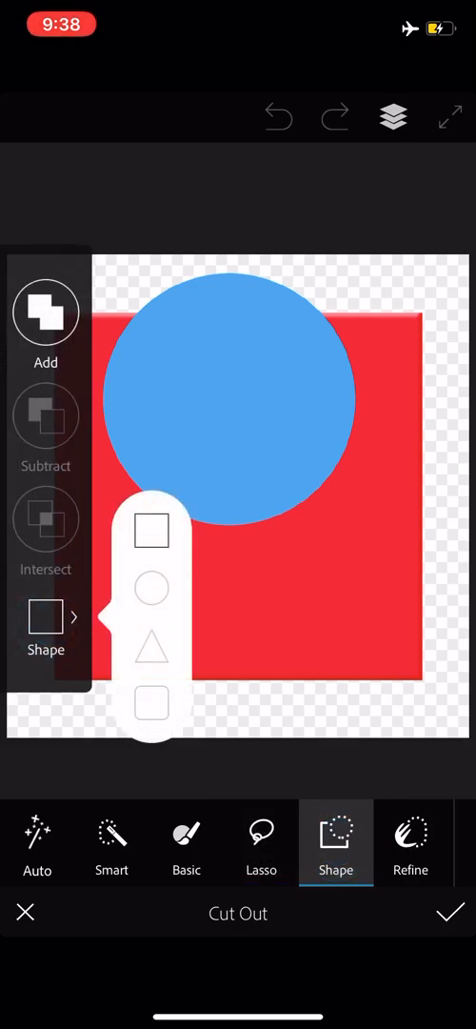
{"action": "left_click", "coordinate": [152, 529]}
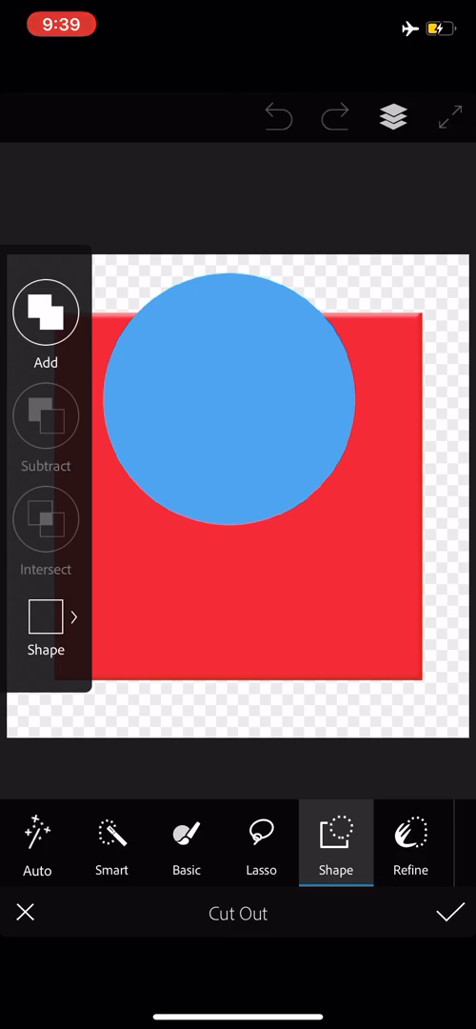
{"action": "left_click", "coordinate": [45, 417]}
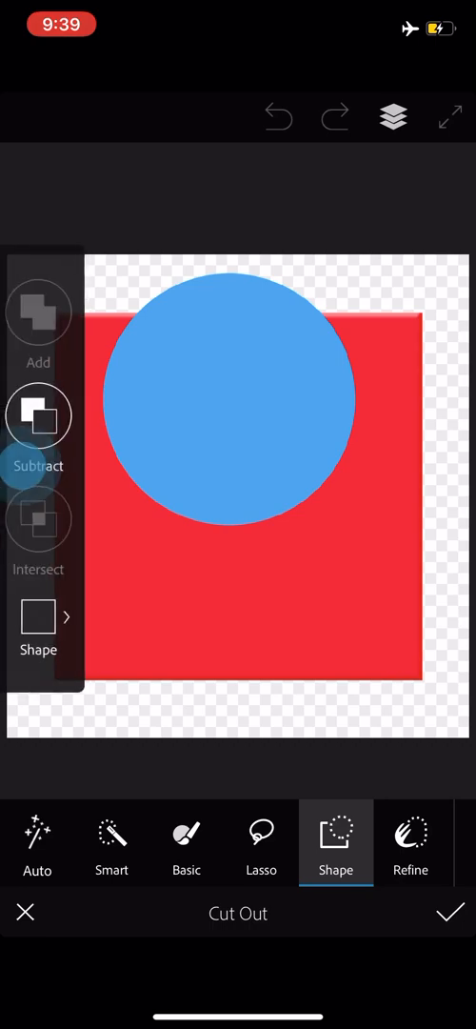
{"action": "left_click", "coordinate": [39, 414]}
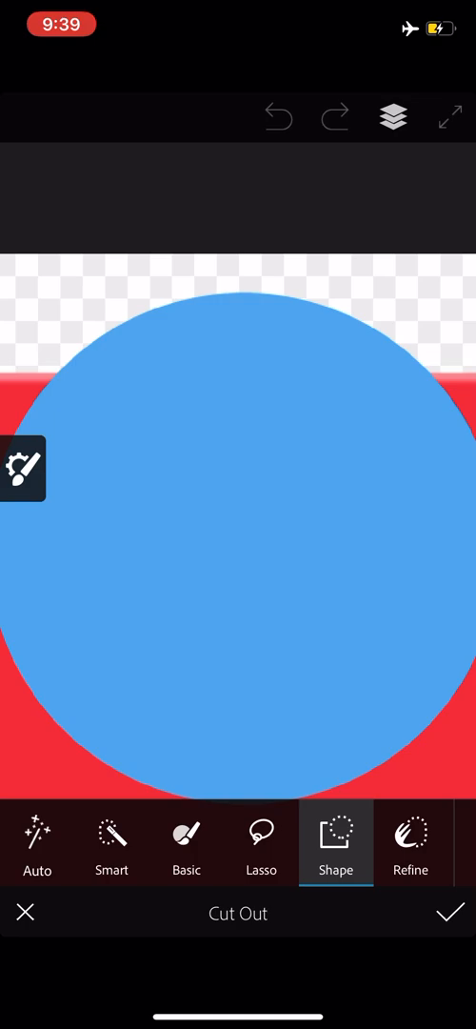
Reopen the Shape options with Subtract on to cut a diagonal band across the circle
{"action": "left_click", "coordinate": [21, 470]}
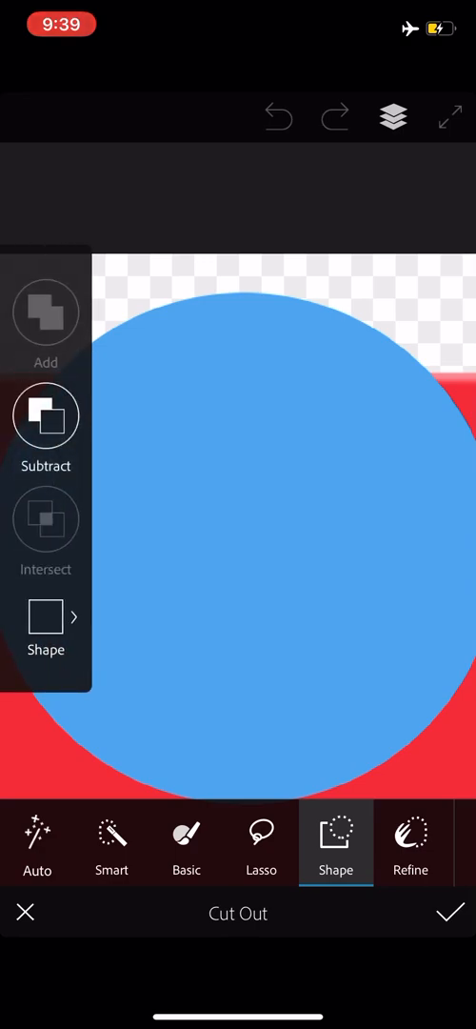
{"action": "left_click", "coordinate": [46, 616]}
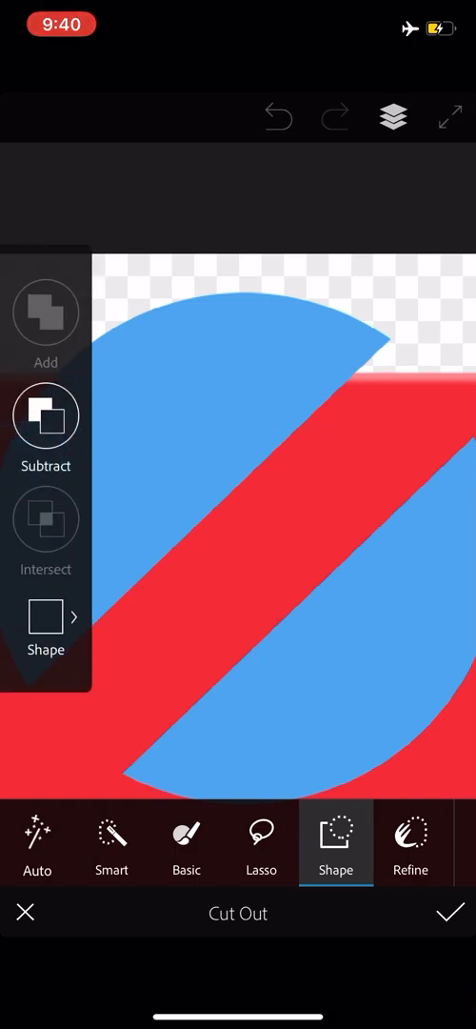
Drag a rectangle cut over the circle, then undo the cuts to restore it
{"action": "left_click", "coordinate": [45, 615]}
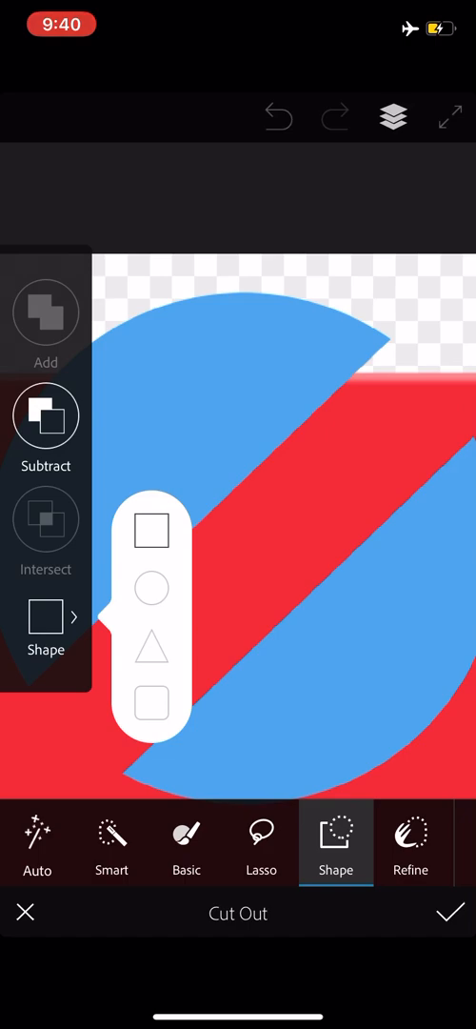
{"action": "left_click", "coordinate": [45, 312]}
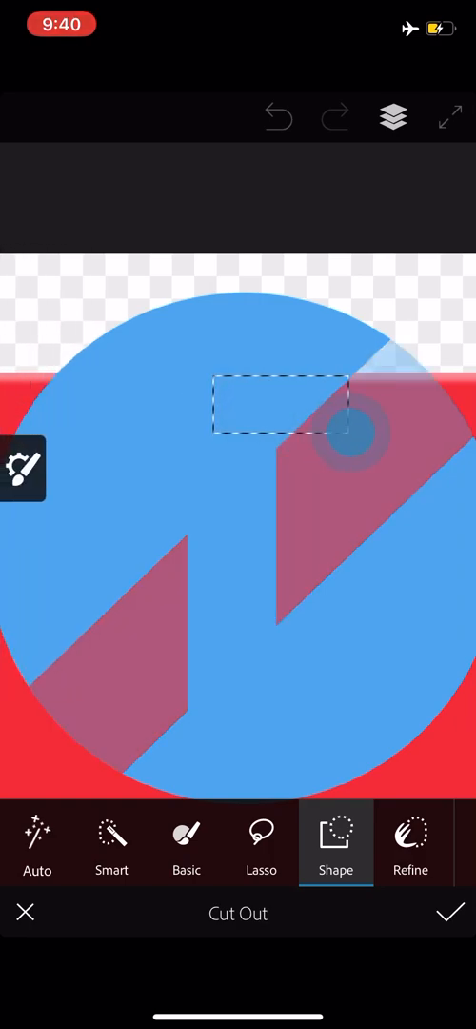
{"action": "left_click_drag", "start_coordinate": [348, 443], "coordinate": [438, 591]}
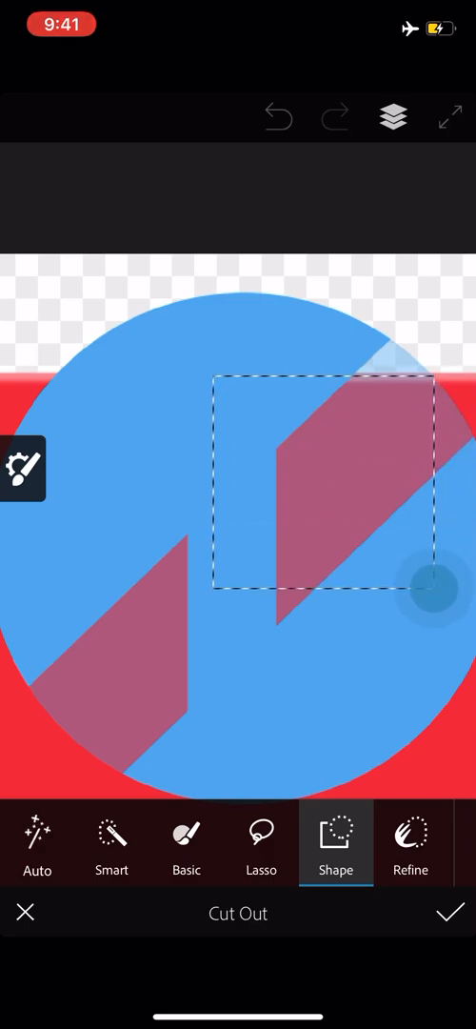
{"action": "left_click", "coordinate": [446, 915]}
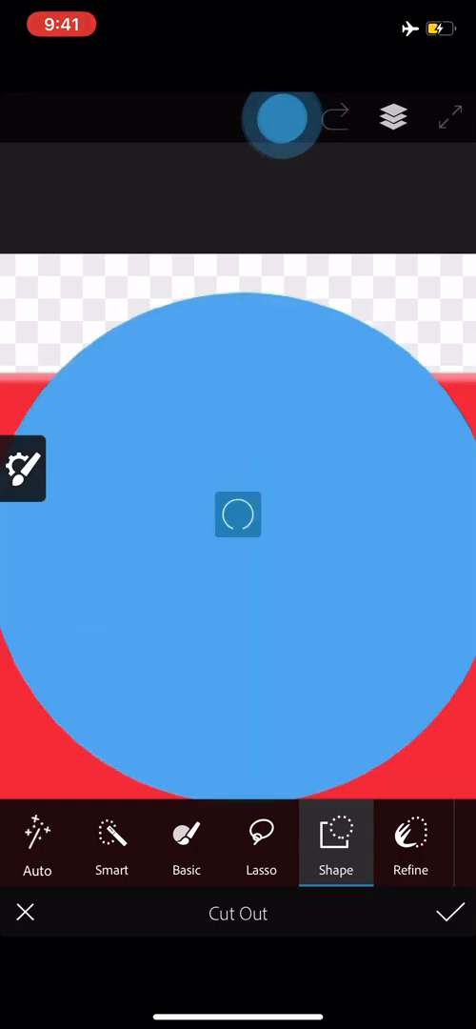
{"action": "left_click", "coordinate": [278, 117]}
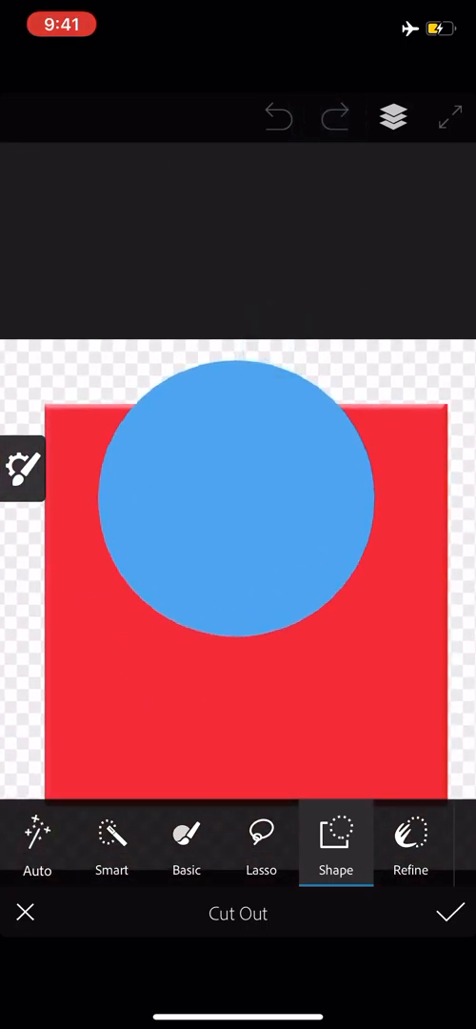
Use the Basic Eraser to brush a soft diagonal stripe across the circle
{"action": "left_click", "coordinate": [187, 846]}
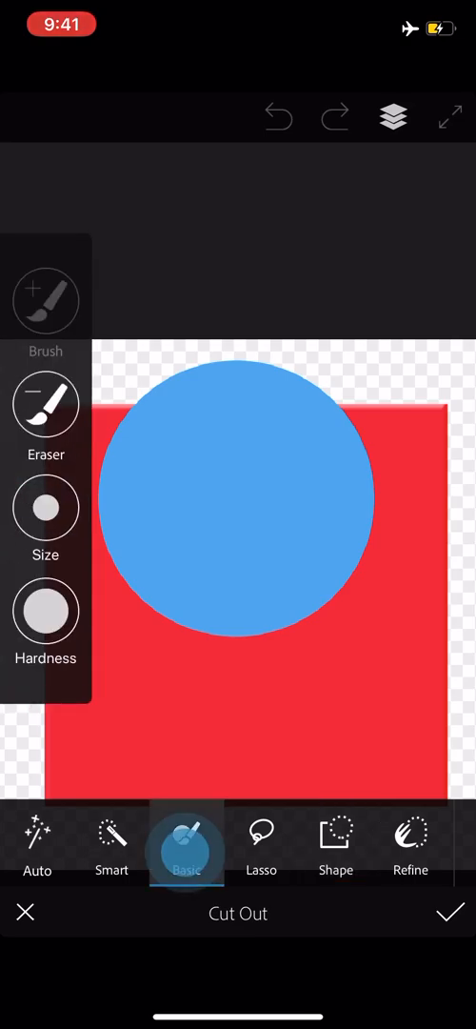
{"action": "left_click", "coordinate": [46, 403]}
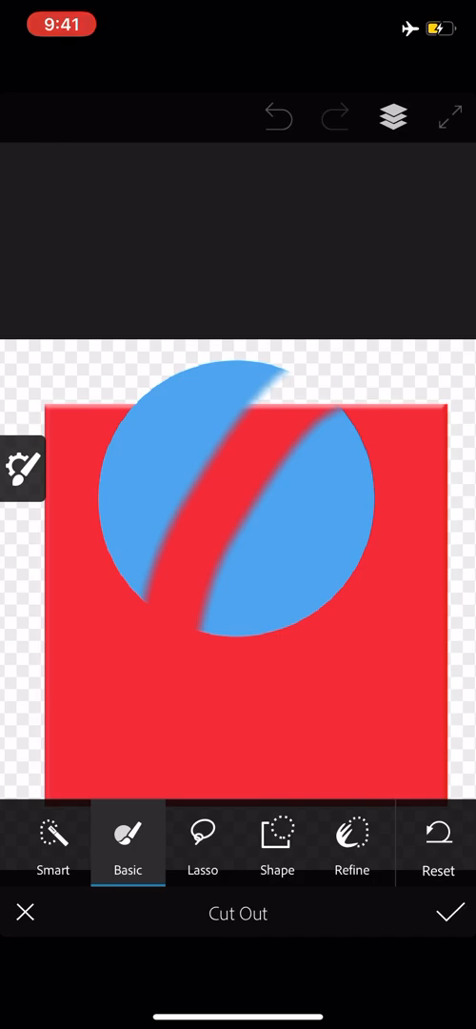
Refine the cut by adjusting Feather, then Edges, then Feather again
{"action": "left_click", "coordinate": [352, 842]}
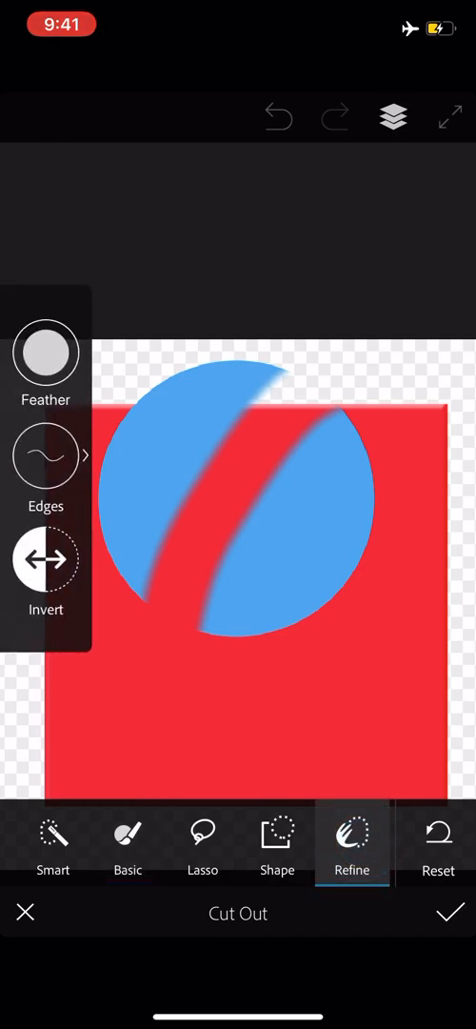
{"action": "left_click", "coordinate": [46, 352]}
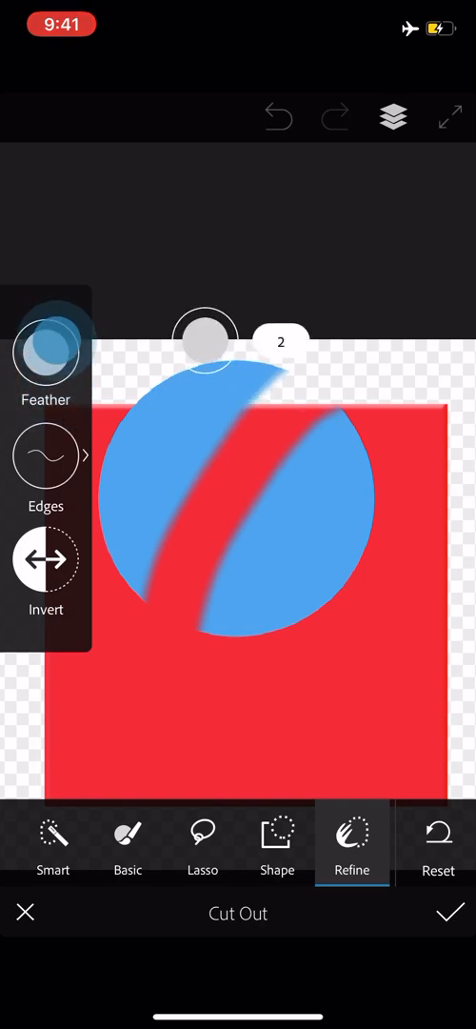
{"action": "left_click_drag", "start_coordinate": [206, 340], "coordinate": [206, 485]}
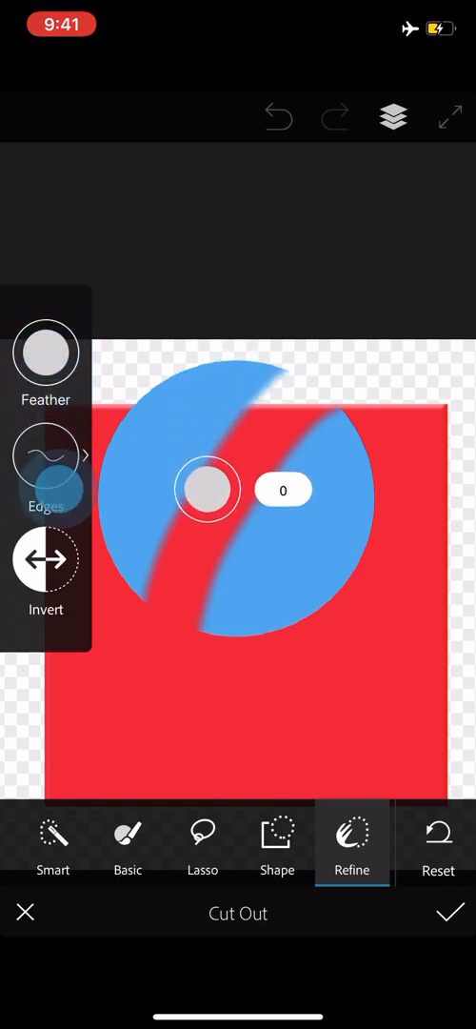
{"action": "left_click_drag", "start_coordinate": [206, 489], "coordinate": [213, 426]}
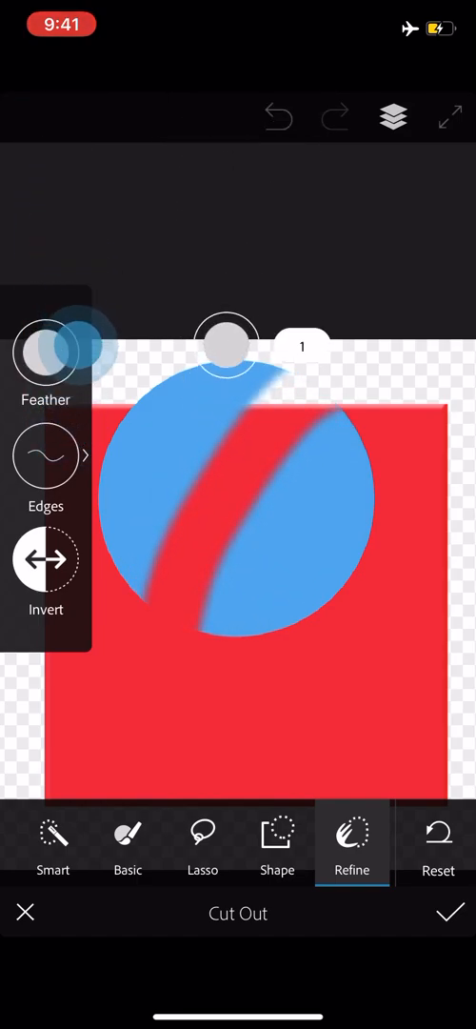
{"action": "left_click_drag", "start_coordinate": [227, 345], "coordinate": [227, 386]}
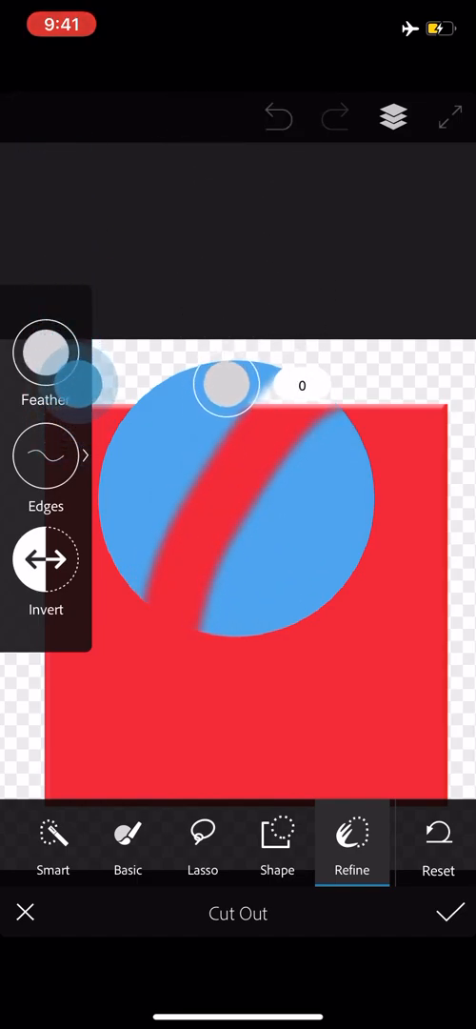
{"action": "left_click", "coordinate": [45, 456]}
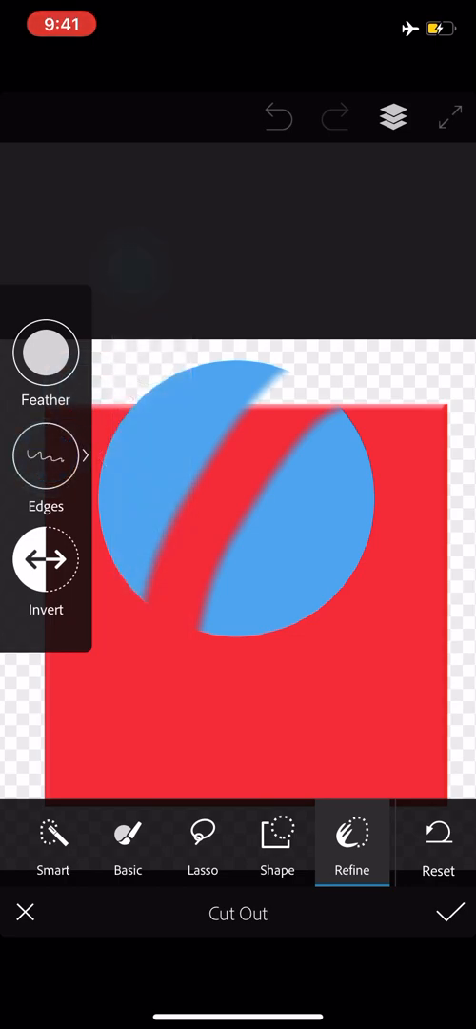
{"action": "left_click", "coordinate": [45, 458]}
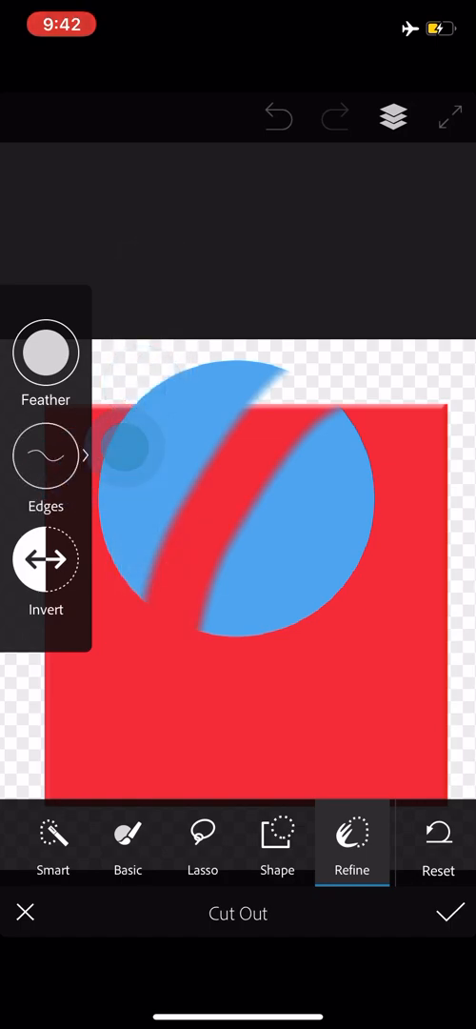
{"action": "left_click", "coordinate": [46, 457]}
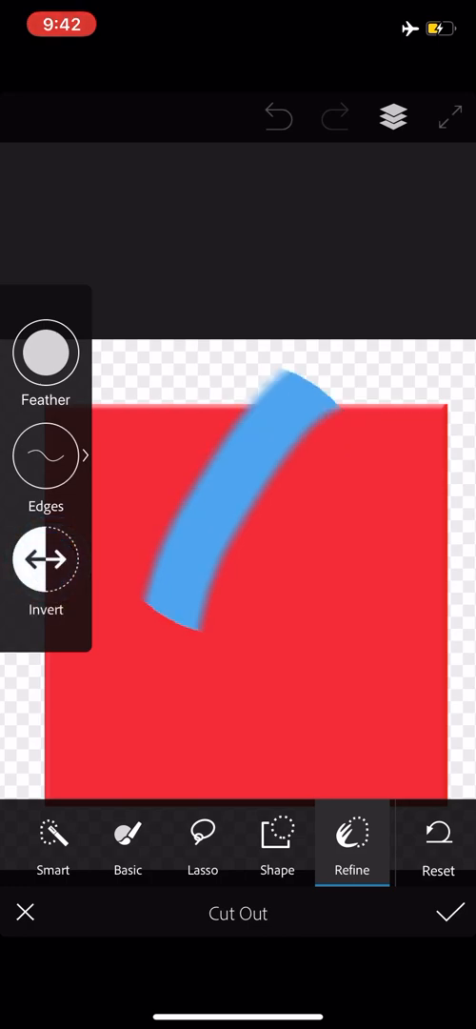
{"action": "left_click", "coordinate": [46, 562]}
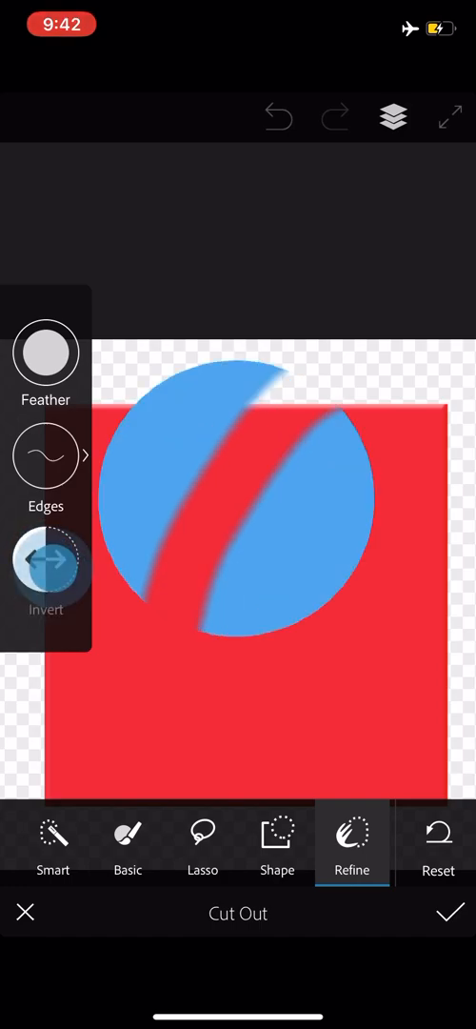
{"action": "left_click", "coordinate": [45, 561]}
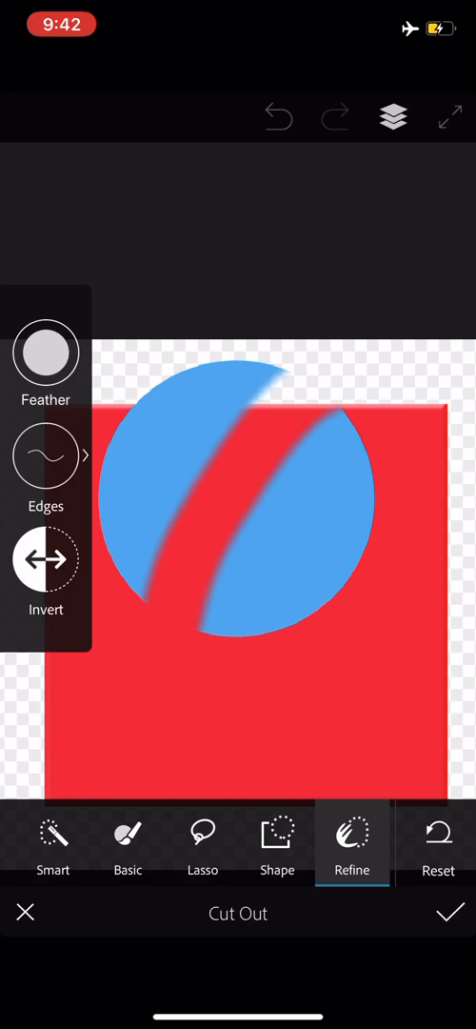
{"action": "left_click", "coordinate": [46, 567]}
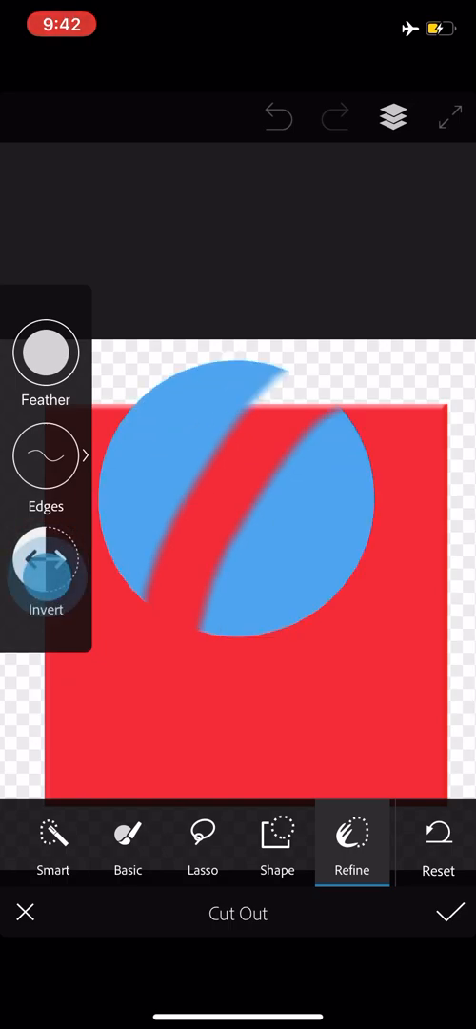
{"action": "left_click", "coordinate": [45, 560]}
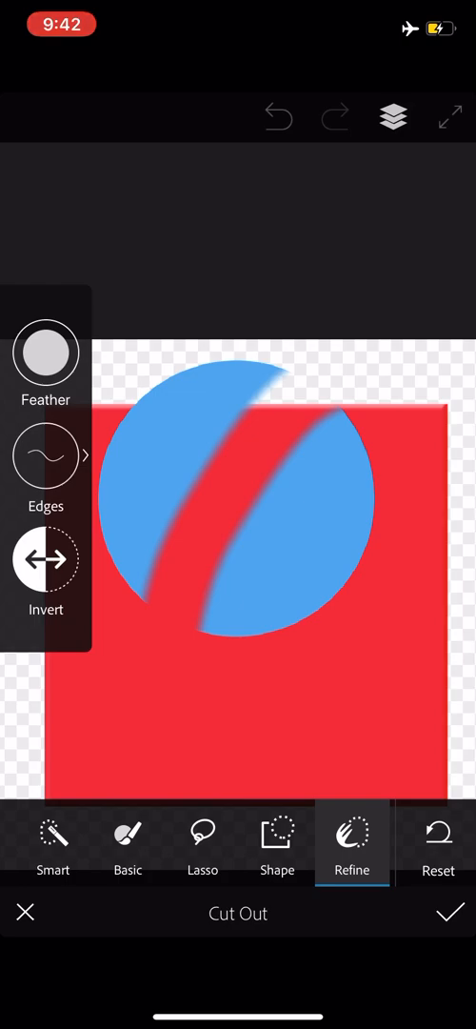